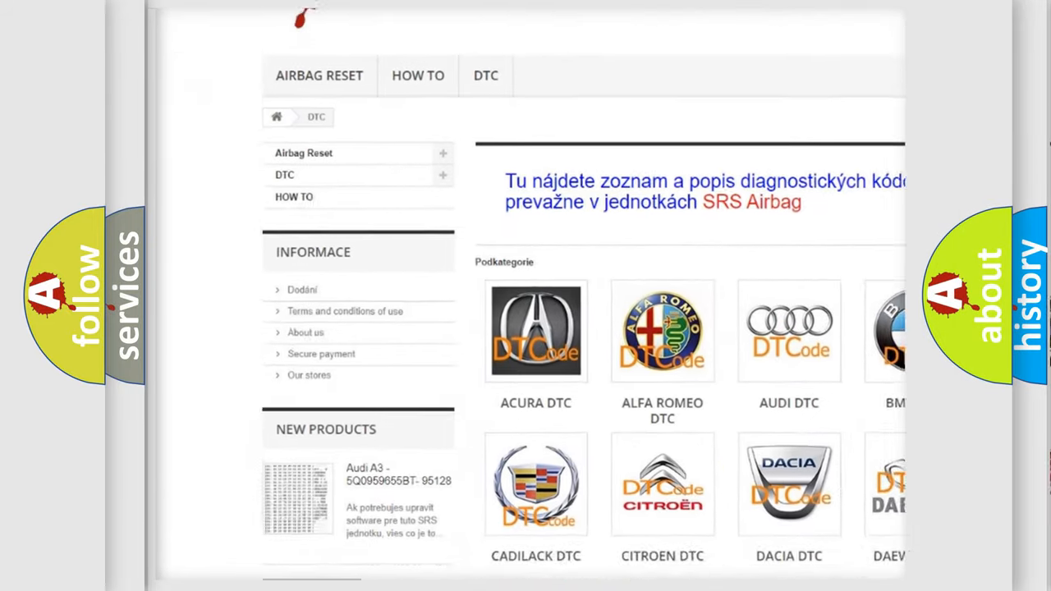
Step: Scroll the DTC listing down past the brand logos and code list to the page footer
scroll("down", 3)
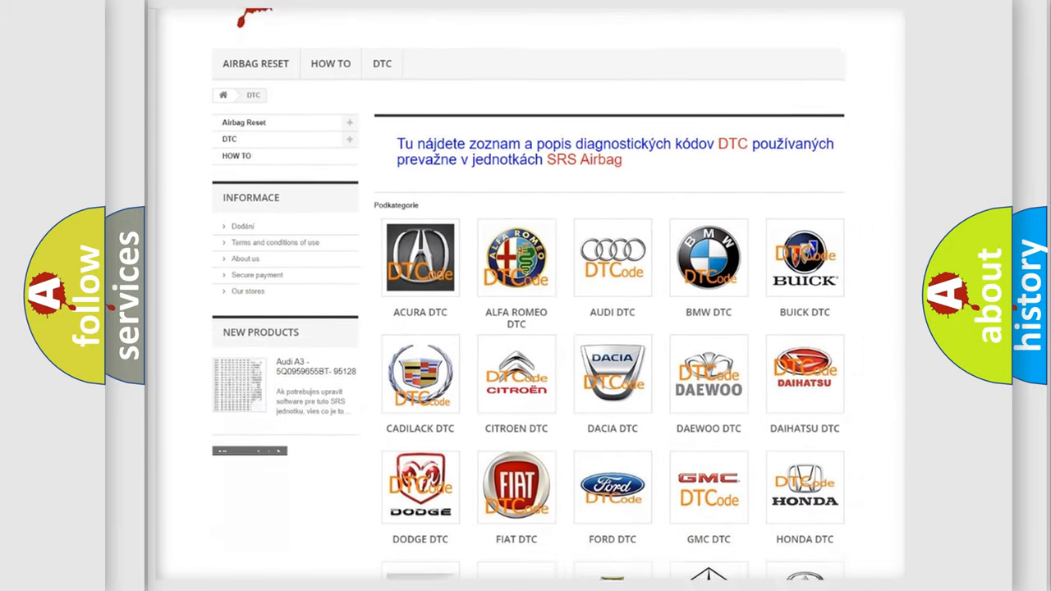
scroll("down", 3)
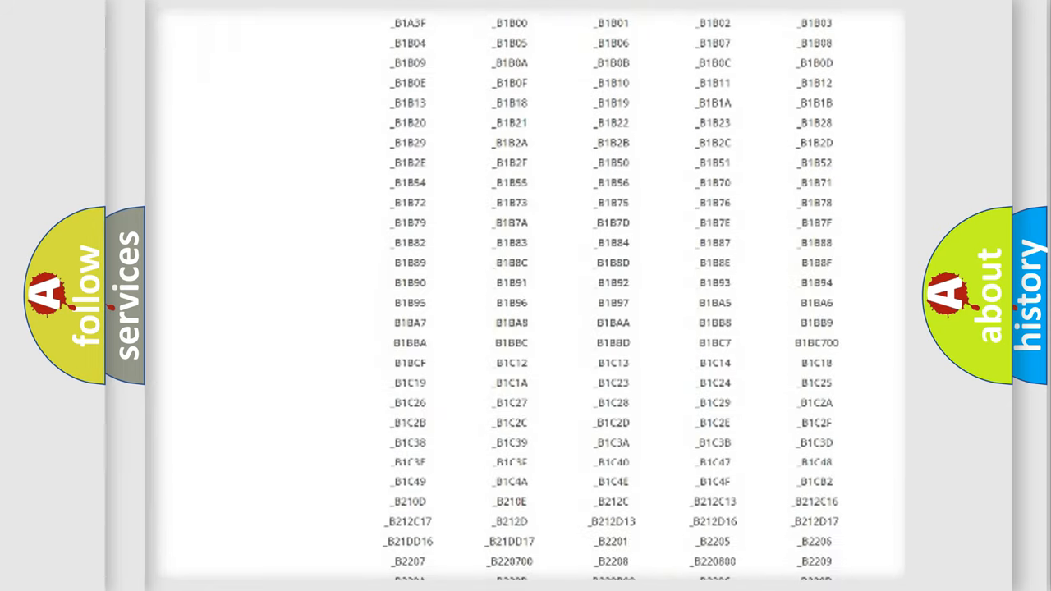
scroll("down", 3)
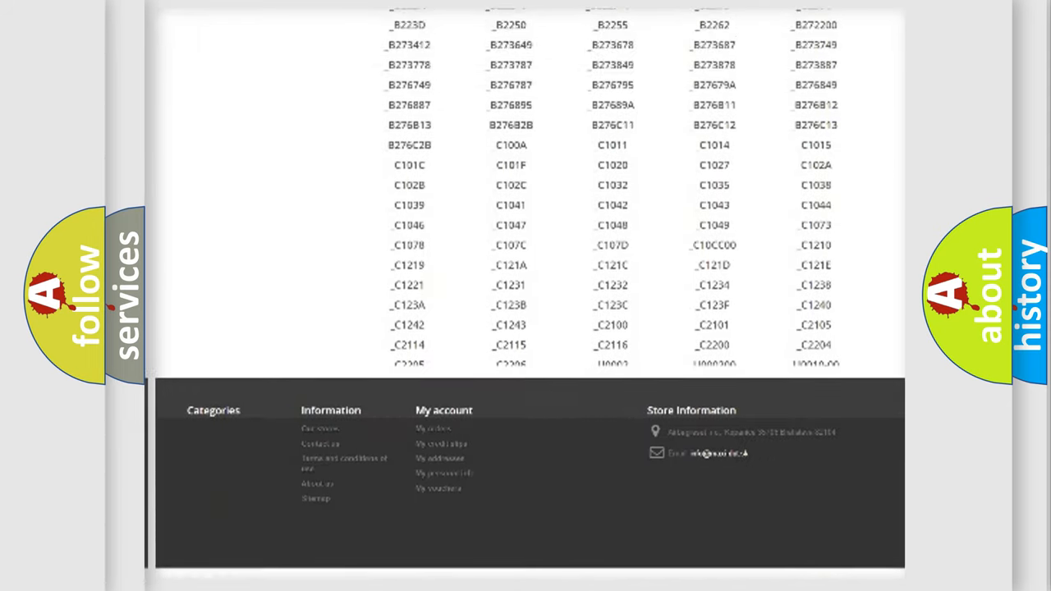
scroll("up", 3)
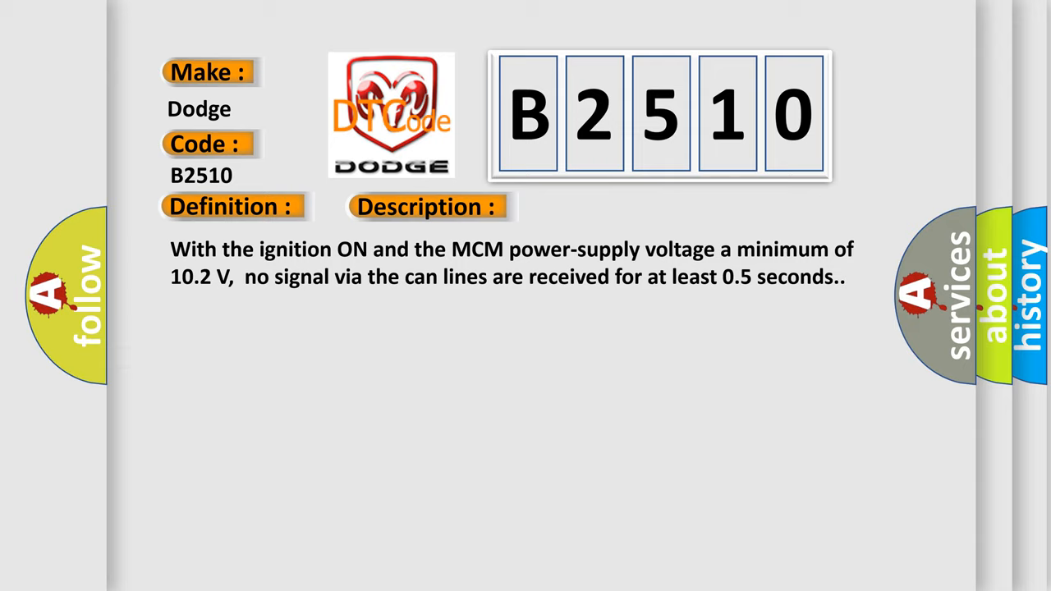
Step: Advance the B2510 slide from its definition to its cause: poor PCM–MCM connections
left_click(604, 207)
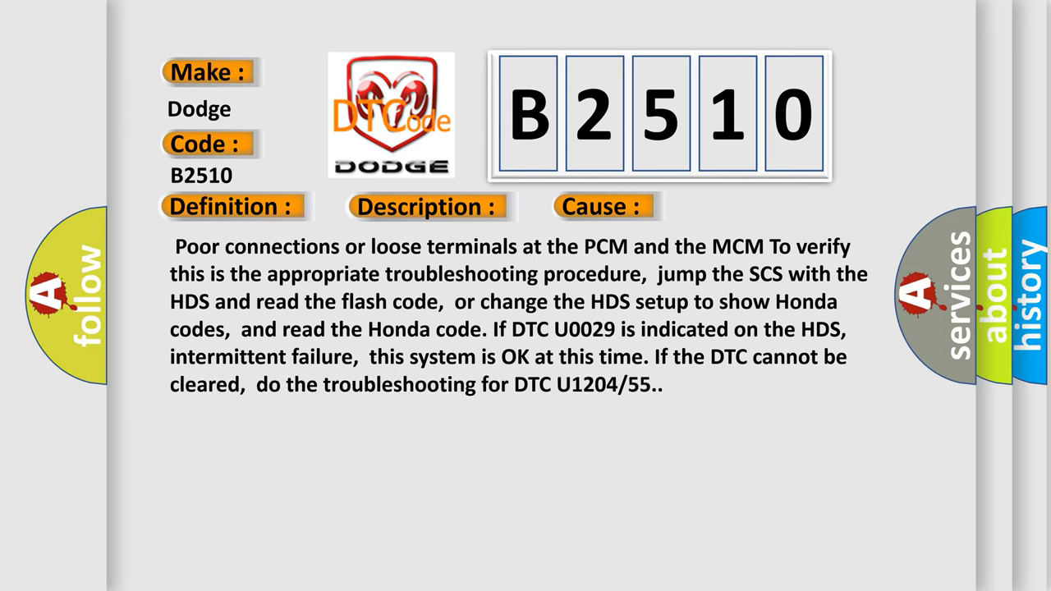